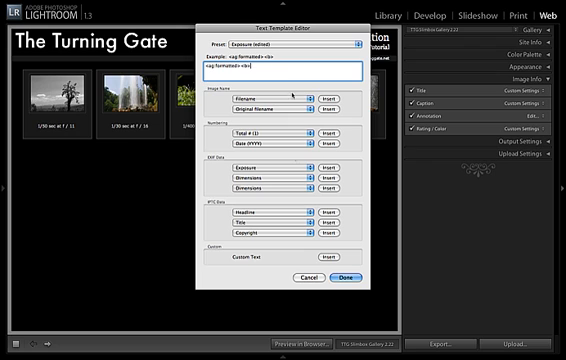
Insert the Image # and Total # tokens after the Title token in the caption template.
click(318, 216)
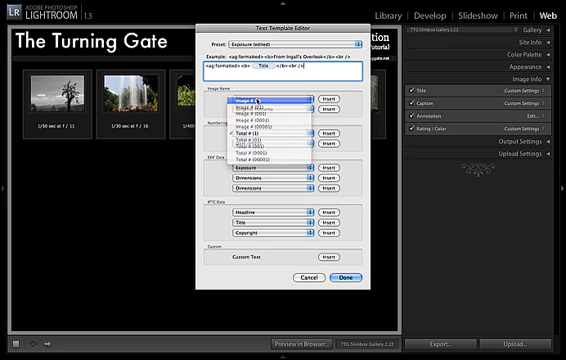
click(272, 104)
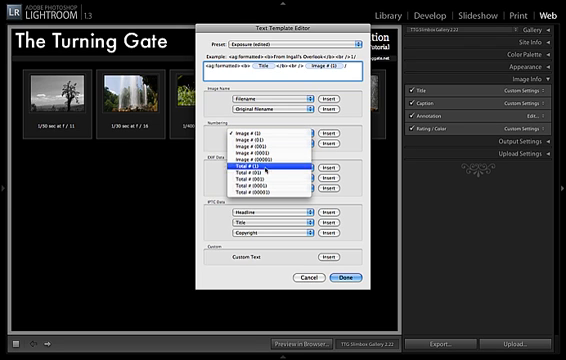
click(260, 168)
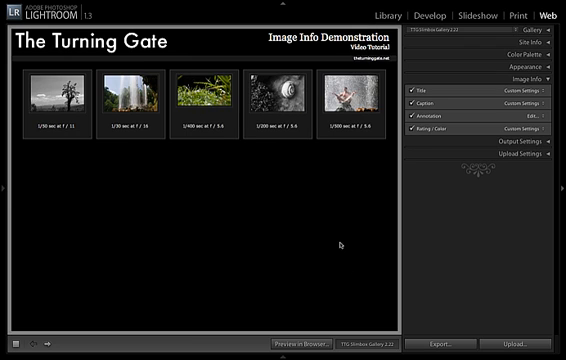
mouse_move(238, 152)
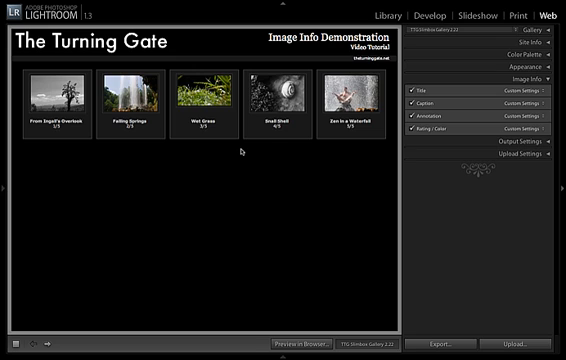
mouse_move(242, 152)
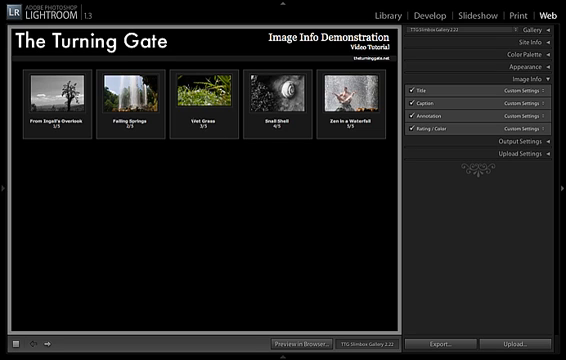